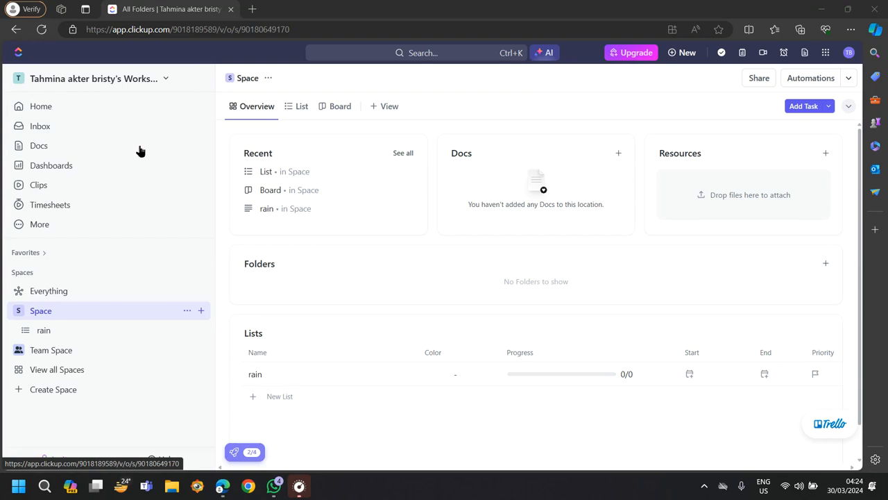
{"action": "mouse_move", "coordinate": [142, 144]}
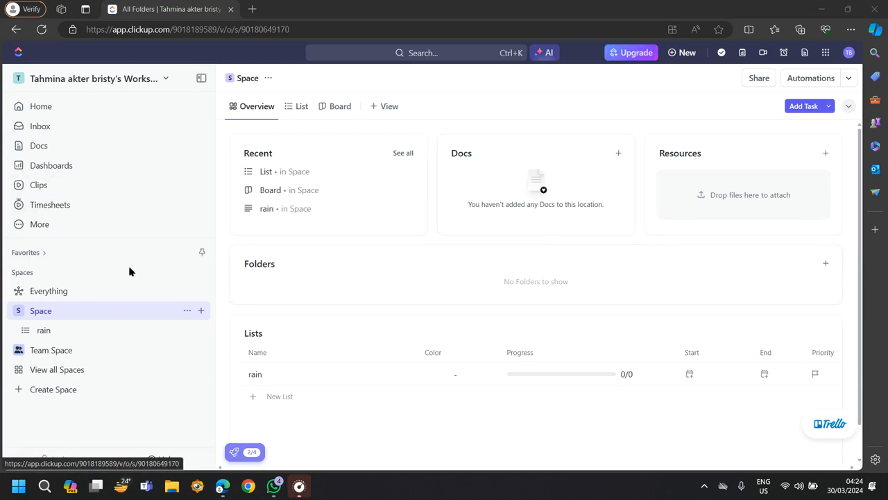
{"action": "mouse_move", "coordinate": [318, 185]}
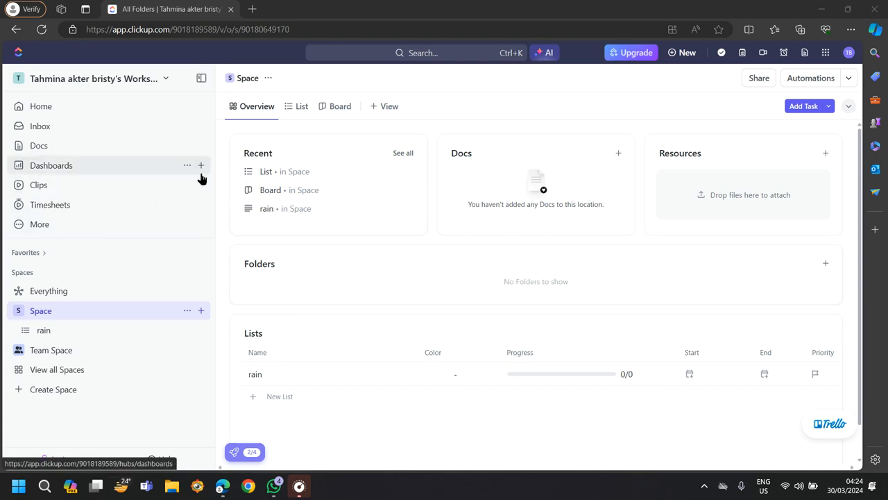
{"action": "mouse_move", "coordinate": [187, 184]}
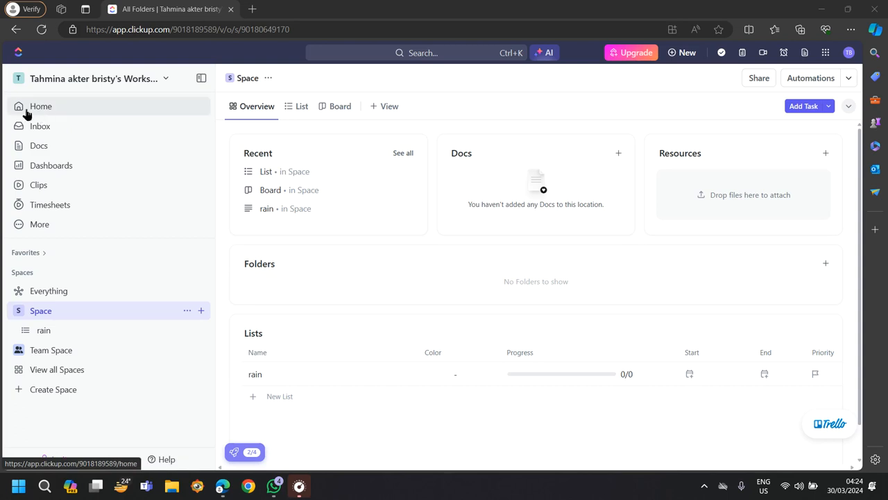
{"action": "mouse_move", "coordinate": [48, 111]}
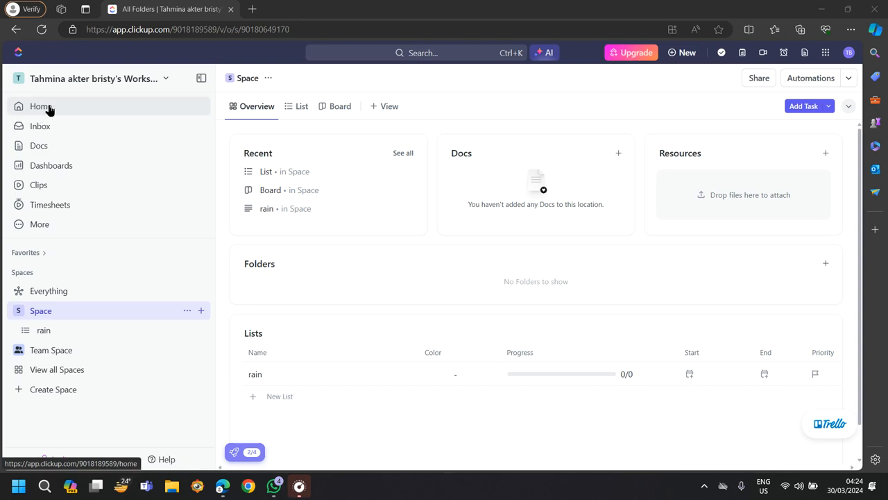
Open the Home page and scroll down through its Recents, Agenda and My Work cards
{"action": "left_click", "coordinate": [41, 106]}
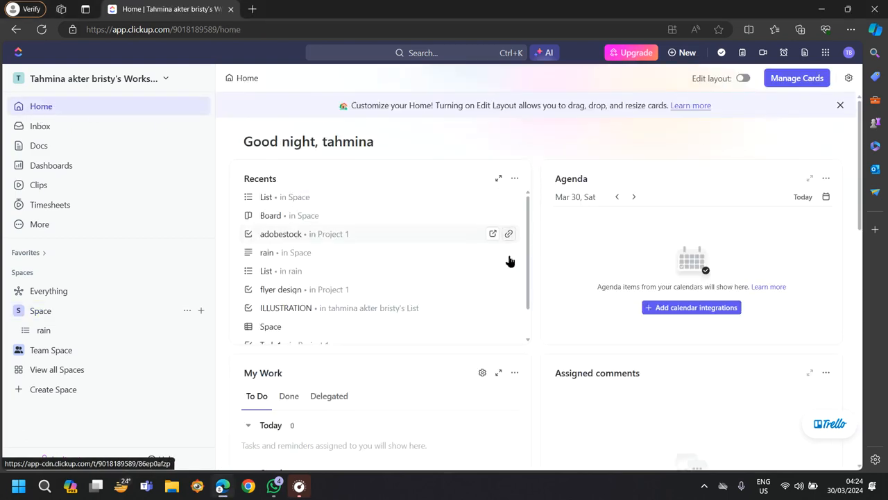
{"action": "mouse_move", "coordinate": [349, 250]}
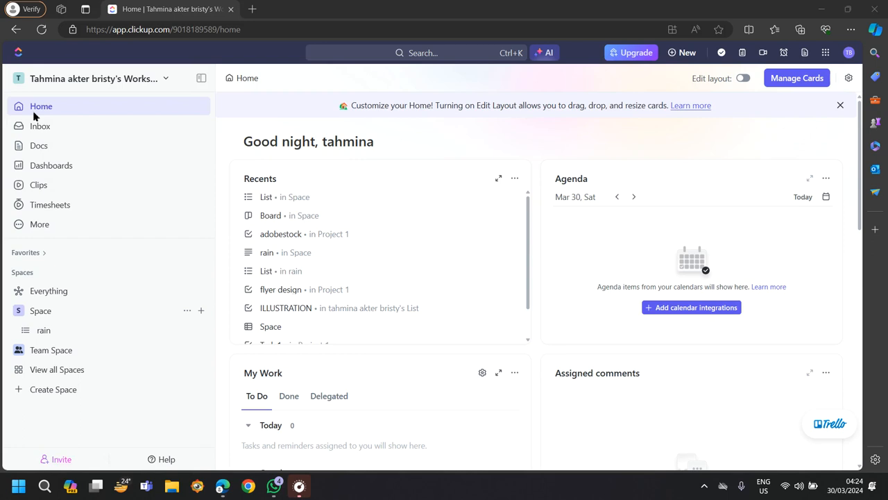
{"action": "scroll", "scroll_direction": "down", "scroll_amount": 3}
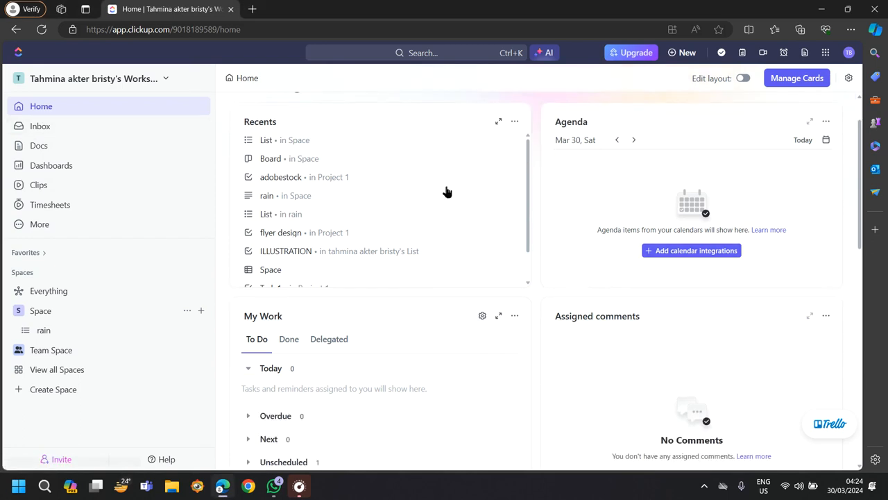
{"action": "scroll", "scroll_direction": "down", "scroll_amount": 3}
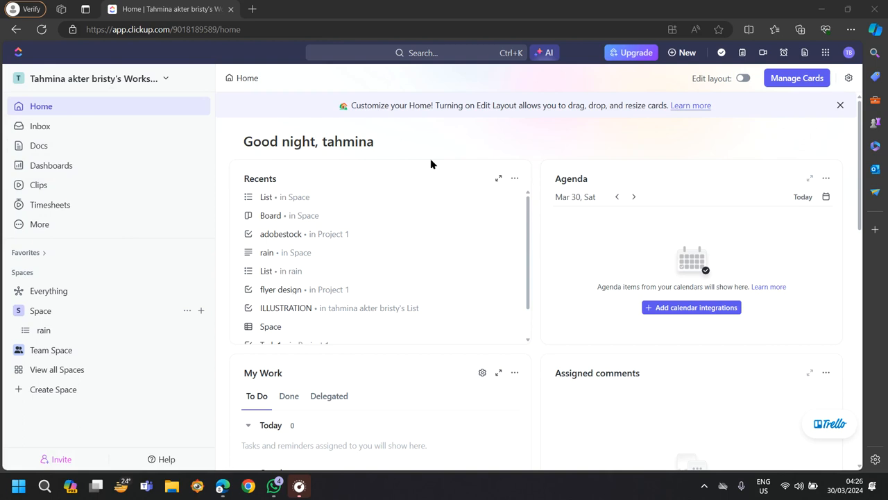
{"action": "mouse_move", "coordinate": [450, 253]}
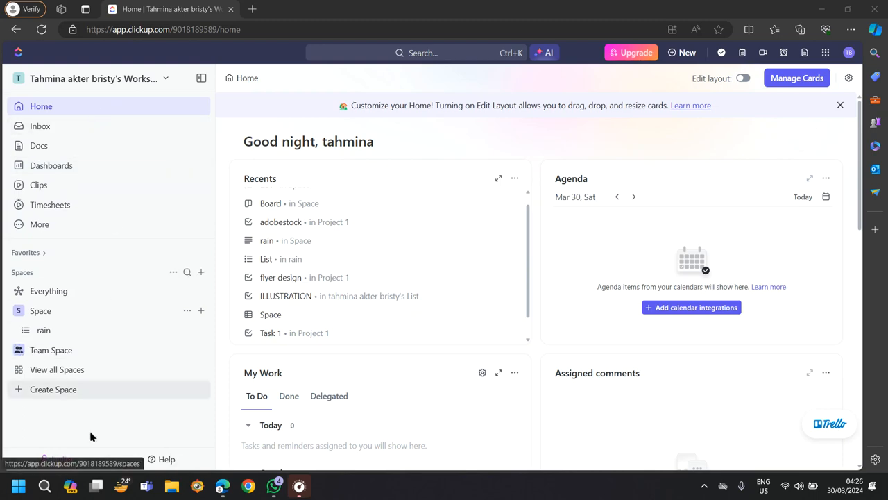
Start a new Space and enter 'design' as its name
{"action": "left_click", "coordinate": [53, 389]}
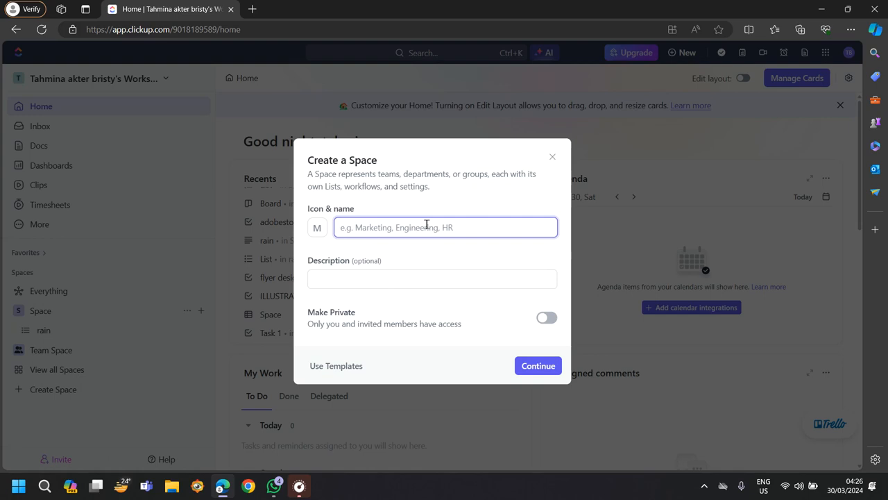
{"action": "type", "text": "r"}
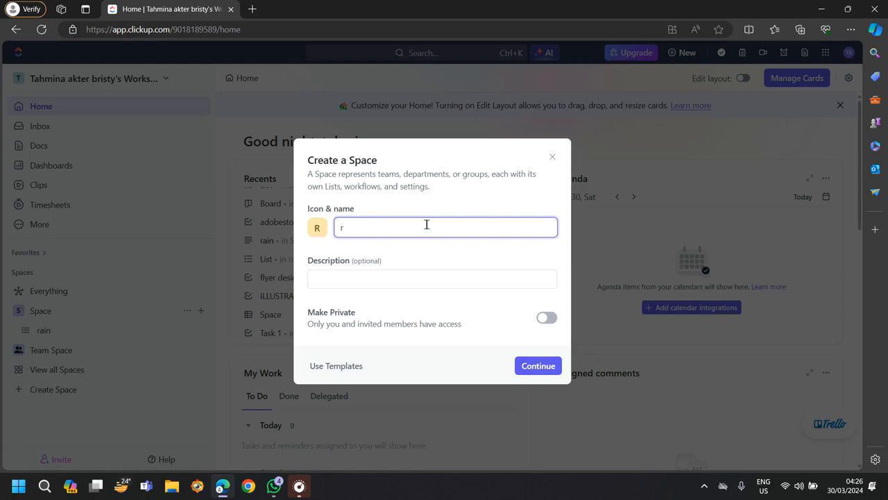
{"action": "type", "text": "deid"}
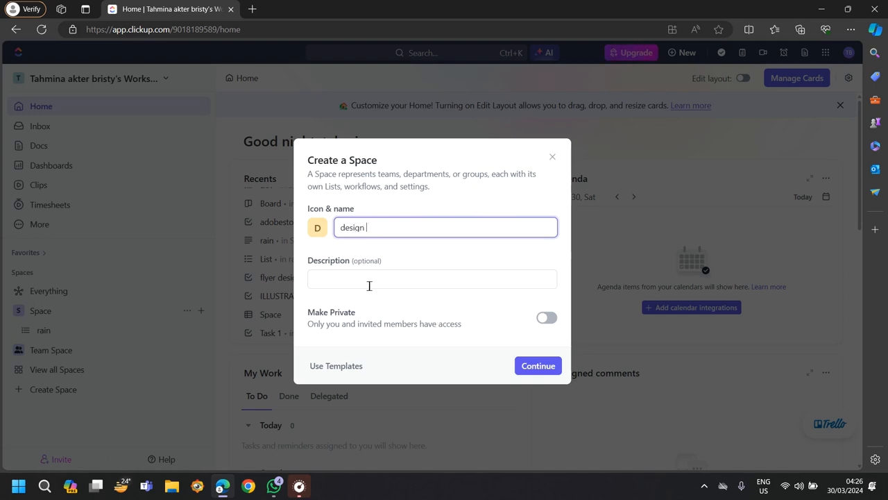
{"action": "key", "text": "Backspace"}
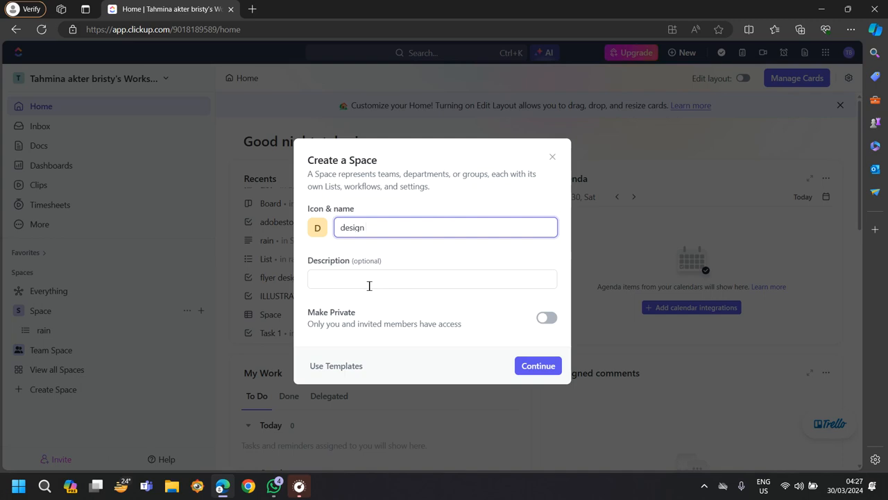
{"action": "mouse_move", "coordinate": [538, 366]}
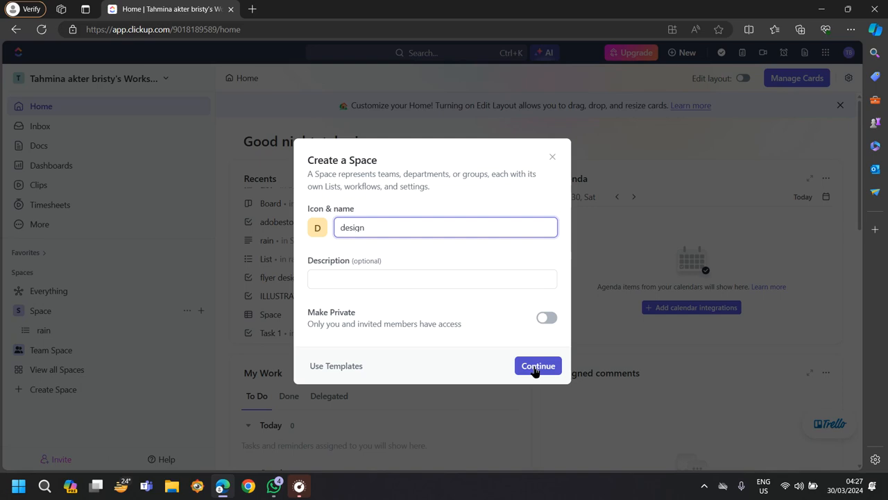
Create the 'design' Space with the default Starter workflow
{"action": "left_click", "coordinate": [538, 366]}
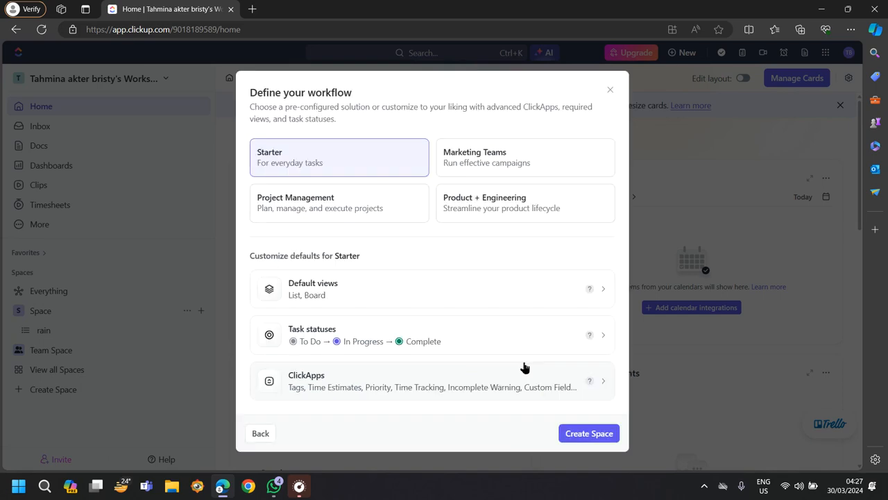
{"action": "mouse_move", "coordinate": [550, 413]}
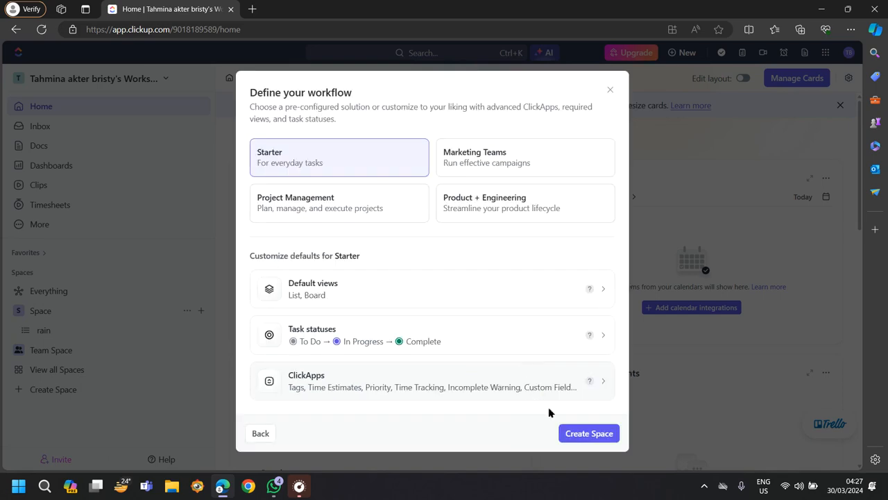
{"action": "left_click", "coordinate": [589, 434]}
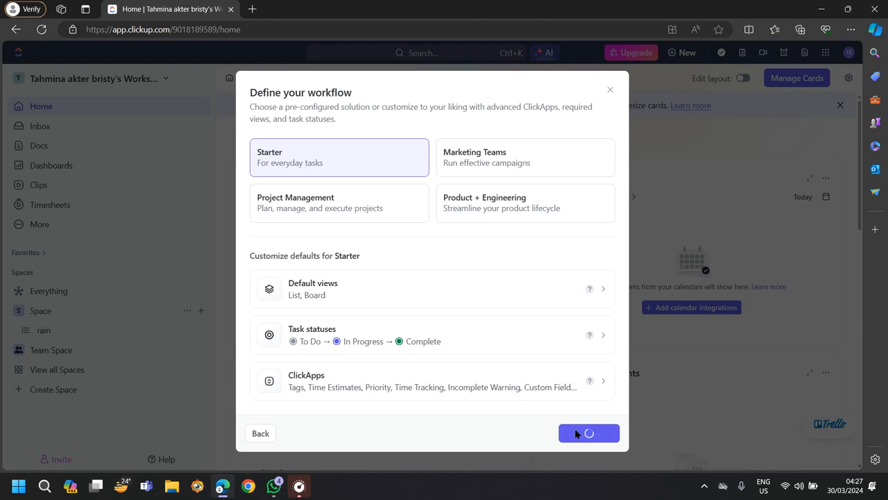
{"action": "left_click", "coordinate": [589, 433]}
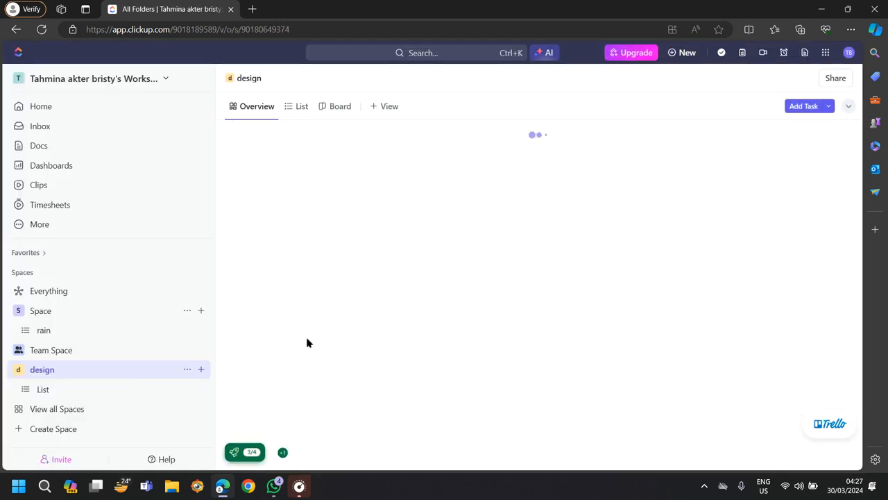
Open the design List and show the To Do, In Progress, Complete status picker
{"action": "left_click", "coordinate": [43, 389]}
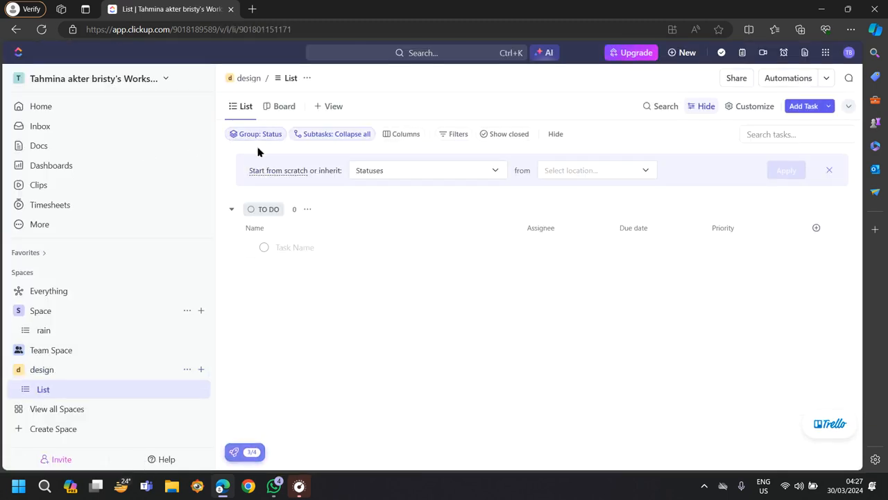
{"action": "mouse_move", "coordinate": [145, 155]}
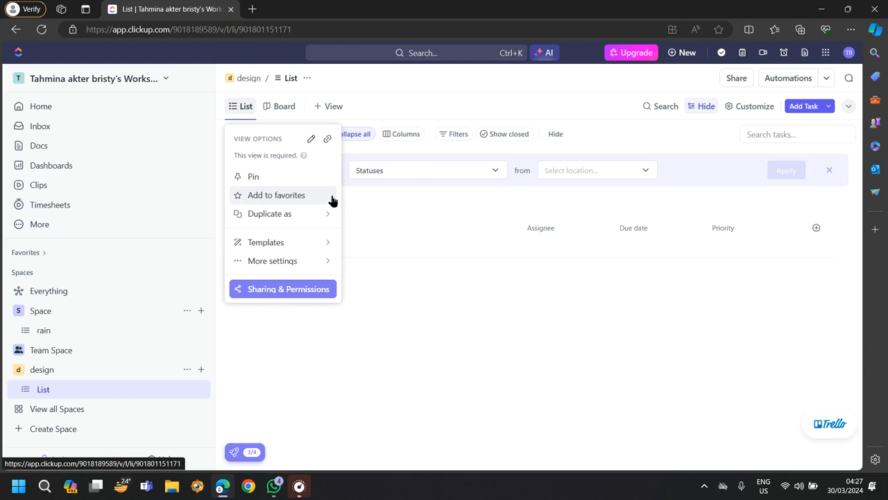
{"action": "mouse_move", "coordinate": [216, 161]}
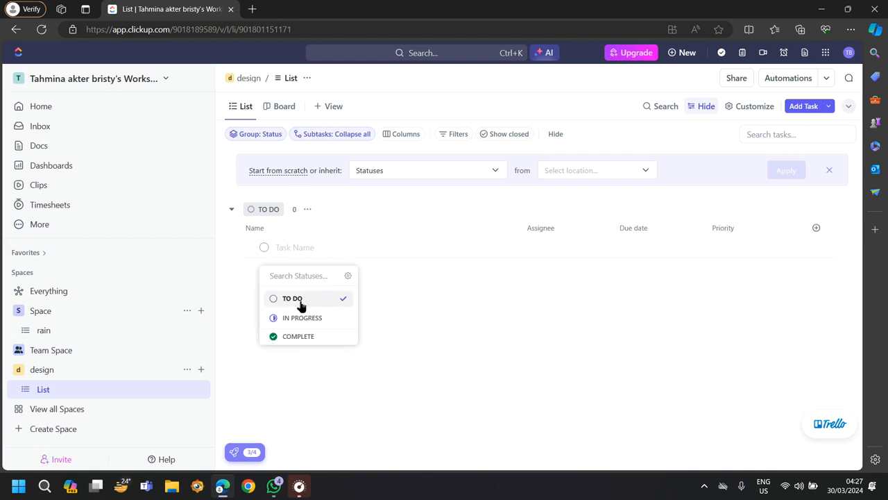
{"action": "mouse_move", "coordinate": [282, 326]}
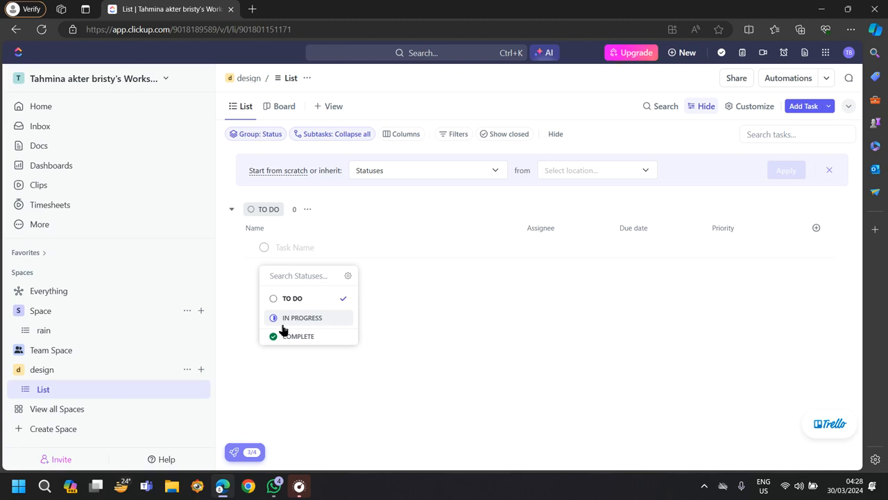
{"action": "left_click", "coordinate": [299, 276]}
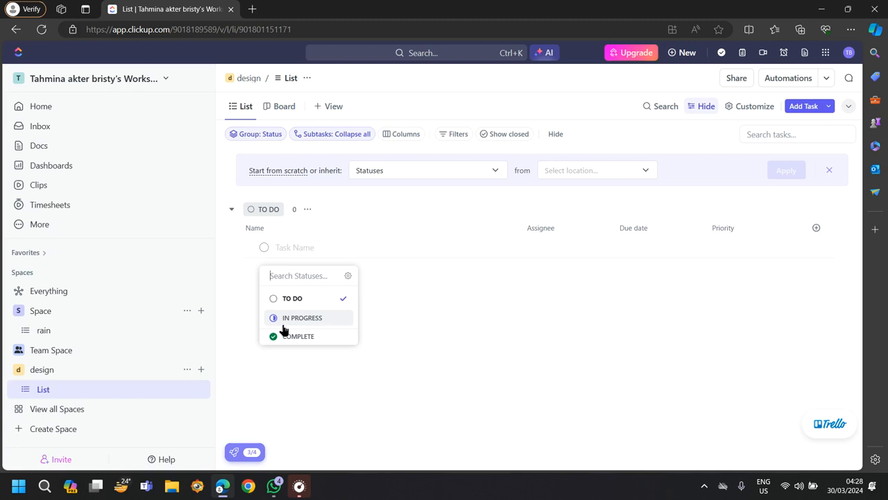
{"action": "mouse_move", "coordinate": [299, 330]}
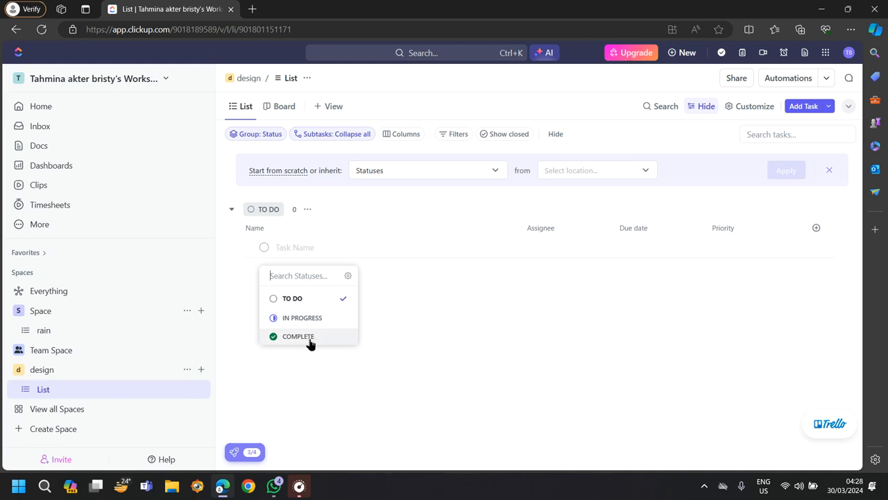
{"action": "mouse_move", "coordinate": [315, 352]}
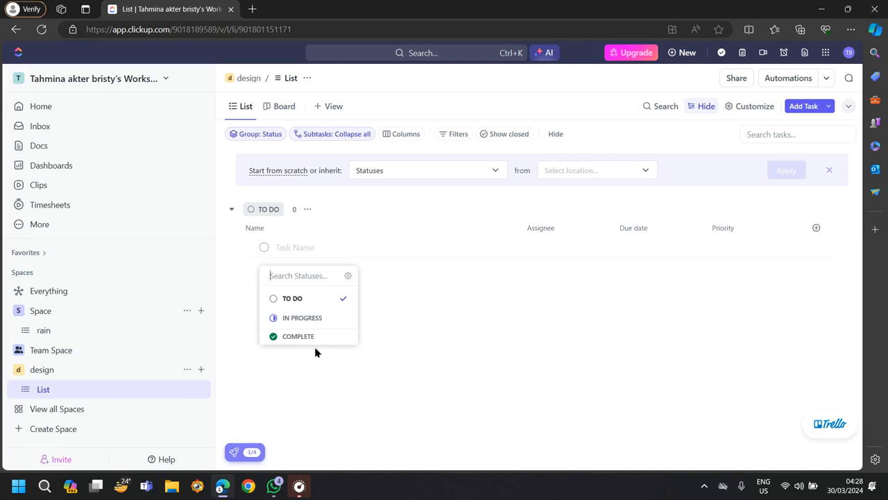
View the design List as a Board, then go to the Docs page
{"action": "left_click", "coordinate": [284, 105]}
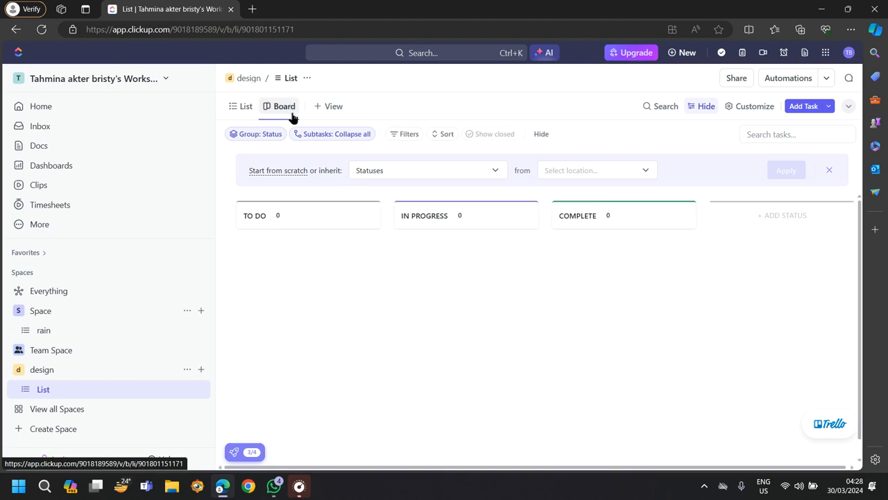
{"action": "mouse_move", "coordinate": [259, 234]}
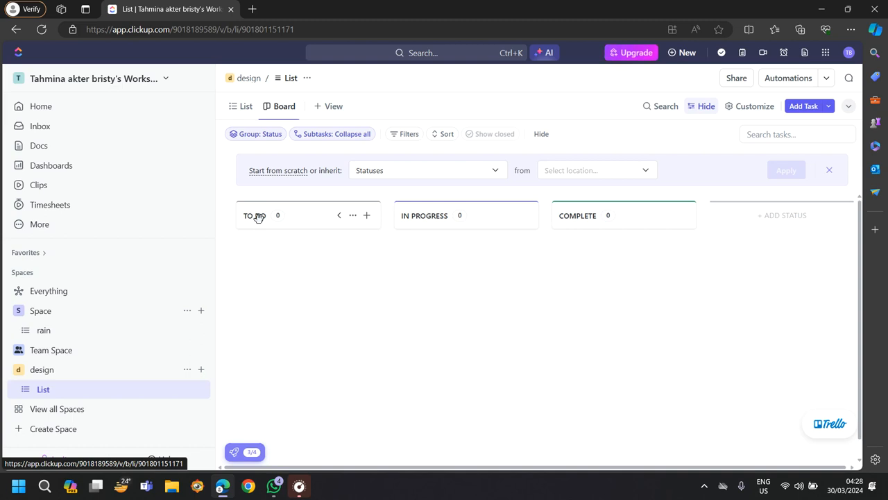
{"action": "mouse_move", "coordinate": [147, 153]}
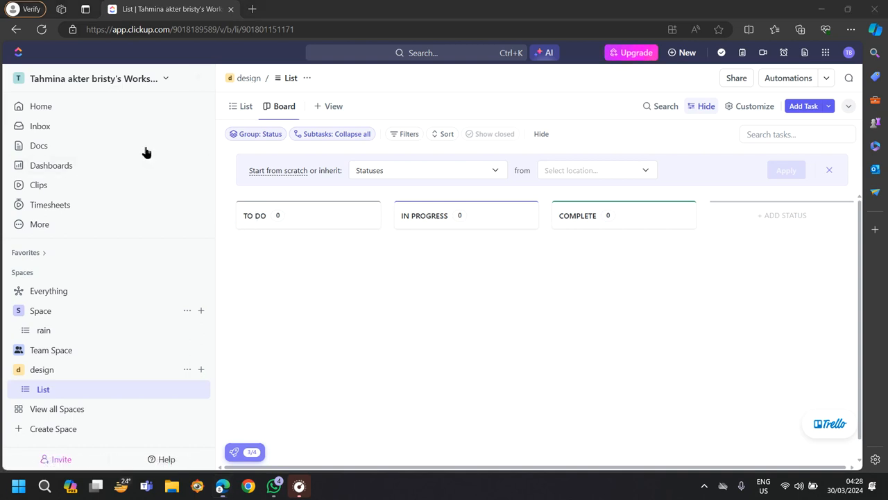
{"action": "left_click", "coordinate": [39, 145]}
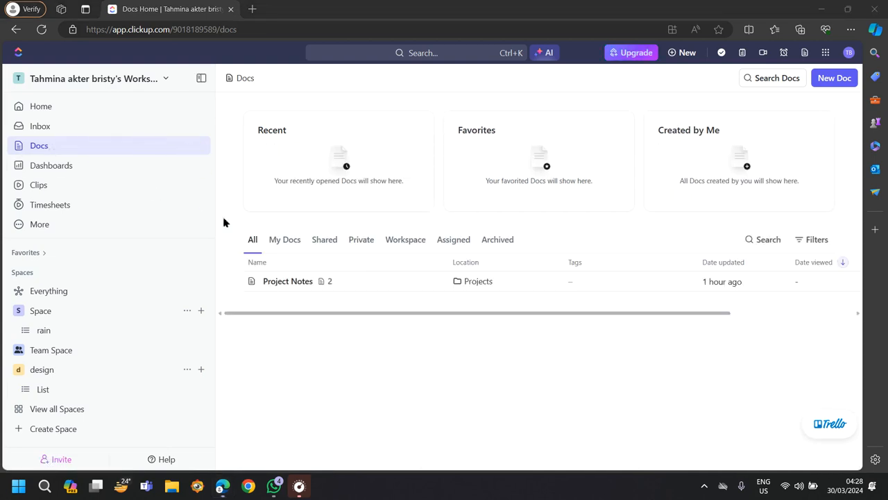
Filter Docs to My Docs, showing the Project Notes doc
{"action": "left_click", "coordinate": [284, 239]}
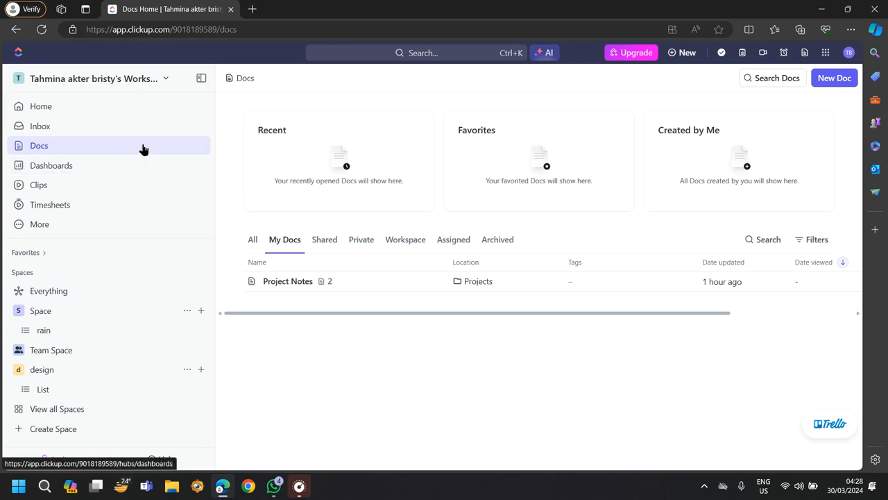
View the empty Mar 24–30 timesheet, then return to the Docs page
{"action": "left_click", "coordinate": [50, 204]}
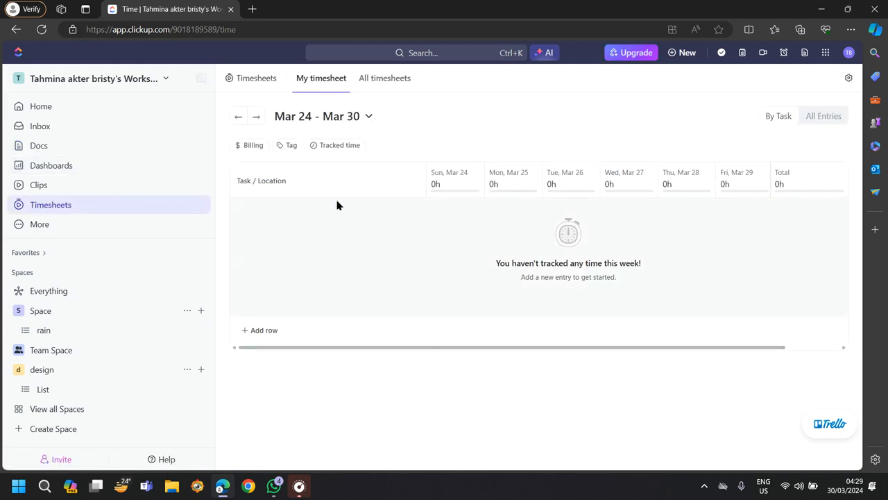
{"action": "mouse_move", "coordinate": [472, 270]}
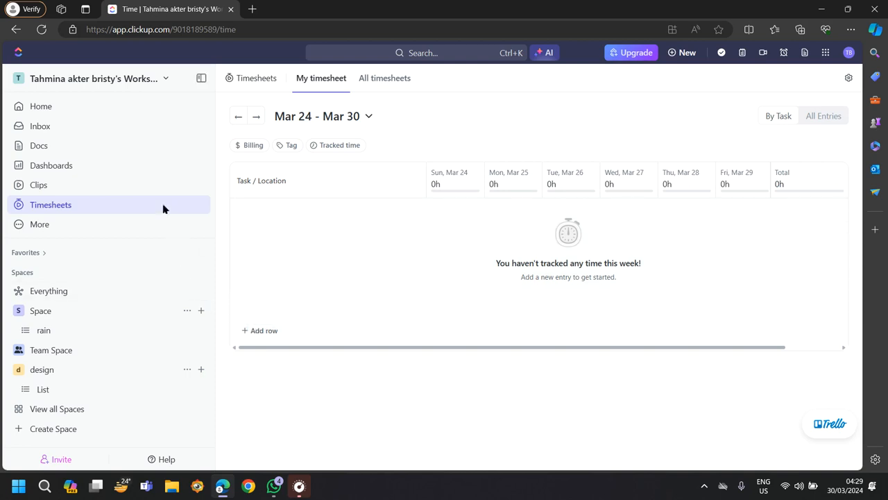
{"action": "mouse_move", "coordinate": [436, 184]}
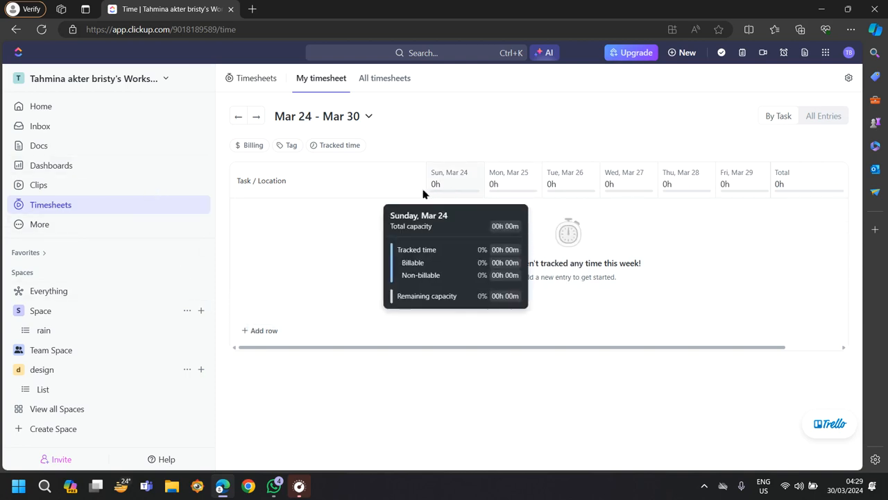
{"action": "mouse_move", "coordinate": [140, 151]}
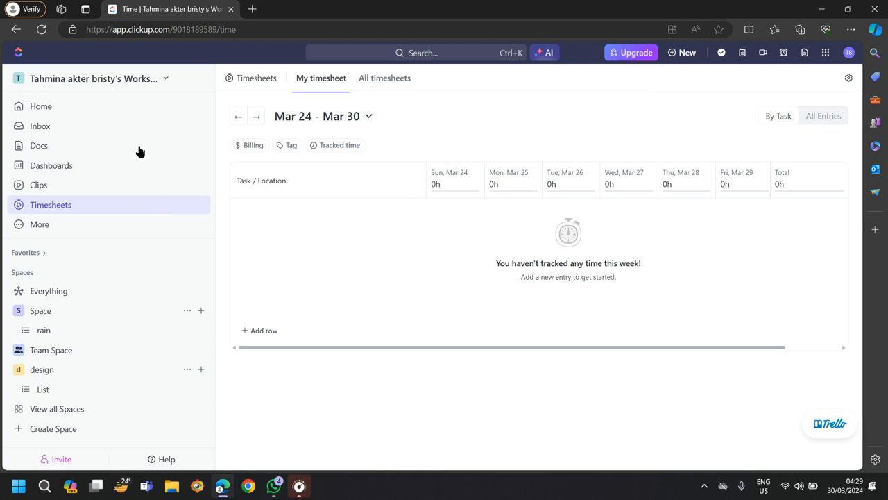
{"action": "mouse_move", "coordinate": [94, 155]}
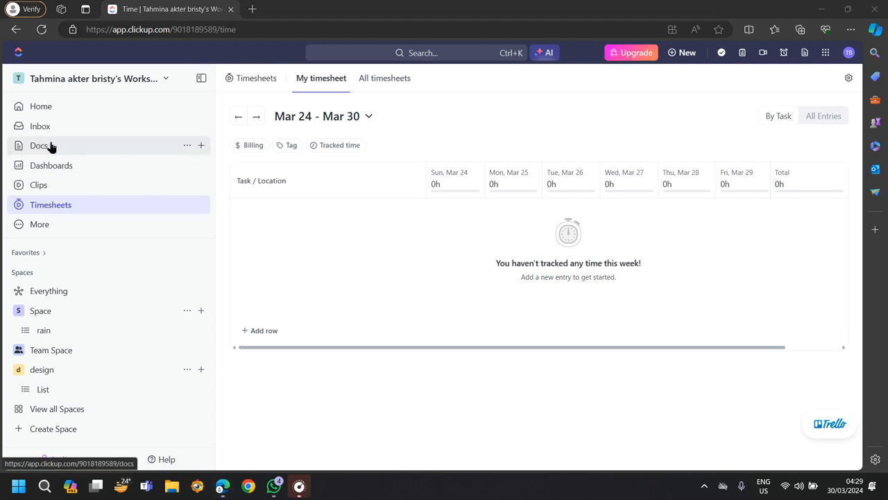
{"action": "left_click", "coordinate": [39, 145]}
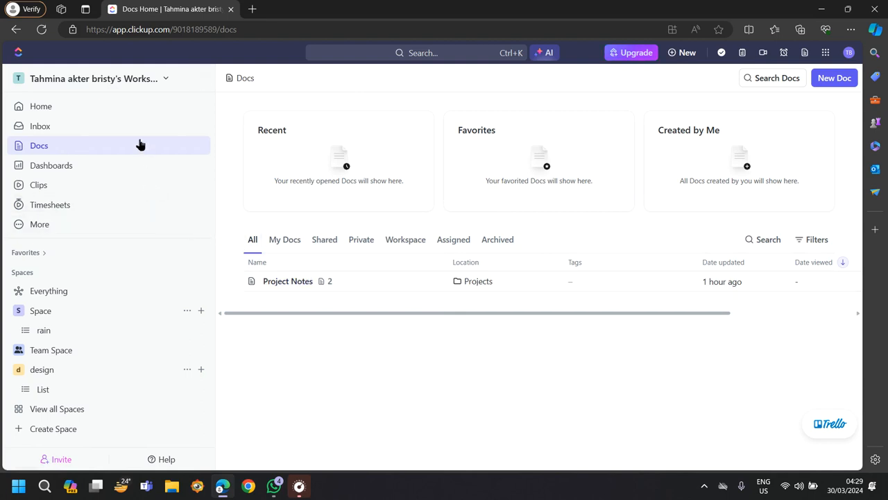
Return to the workspace Home page greeting tahmina
{"action": "left_click", "coordinate": [41, 105]}
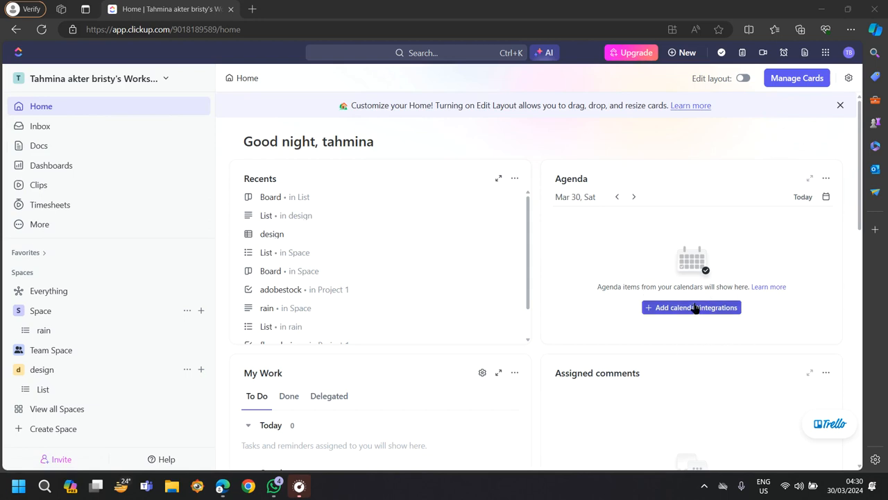
{"action": "mouse_move", "coordinate": [651, 206]}
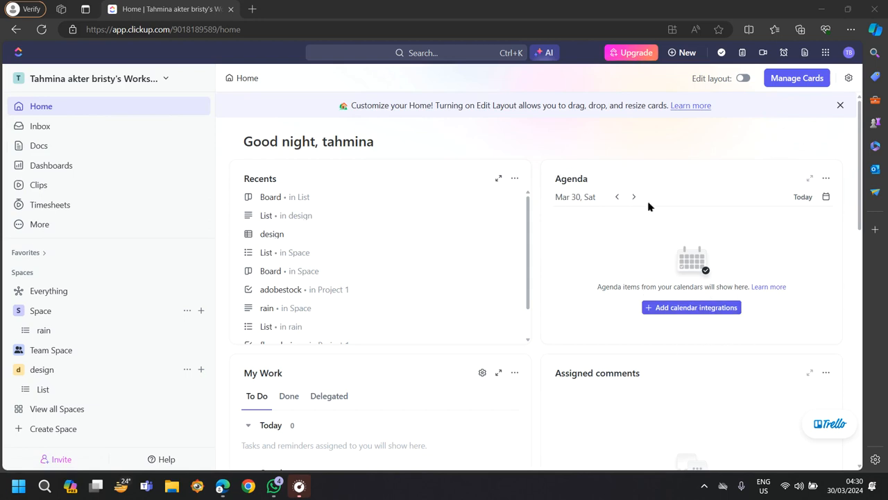
{"action": "mouse_move", "coordinate": [618, 344]}
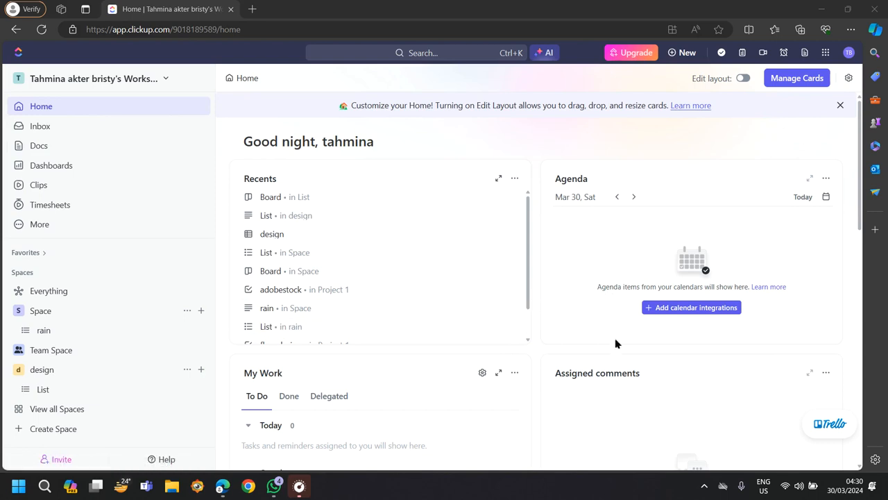
Scroll through My Work task groups and comments, then expand the More sidebar menu
{"action": "scroll", "scroll_direction": "down", "scroll_amount": 3}
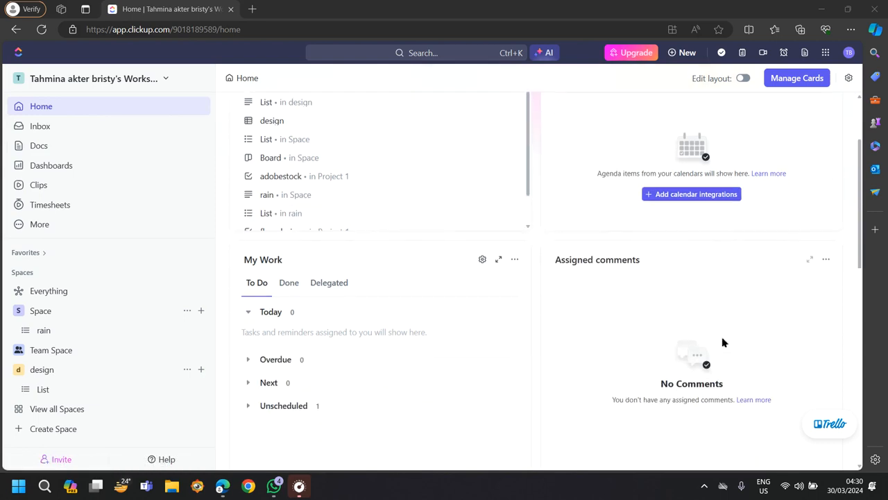
{"action": "scroll", "scroll_direction": "down", "scroll_amount": 3}
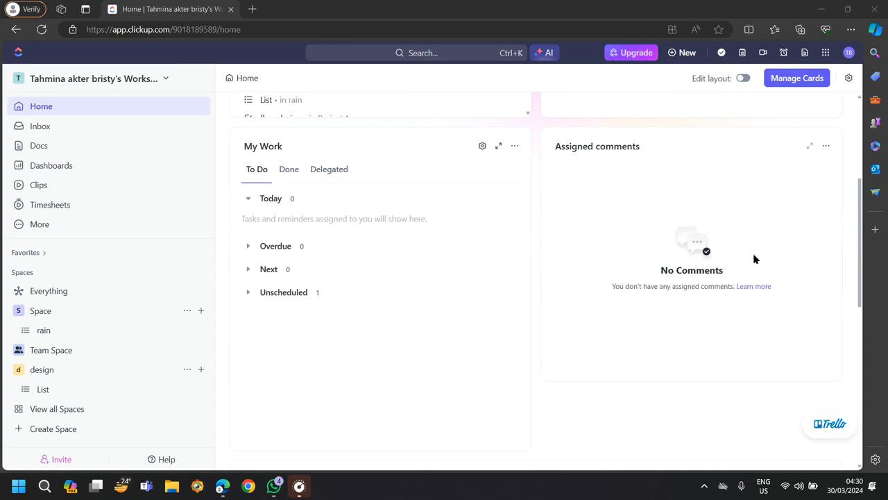
{"action": "mouse_move", "coordinate": [149, 153]}
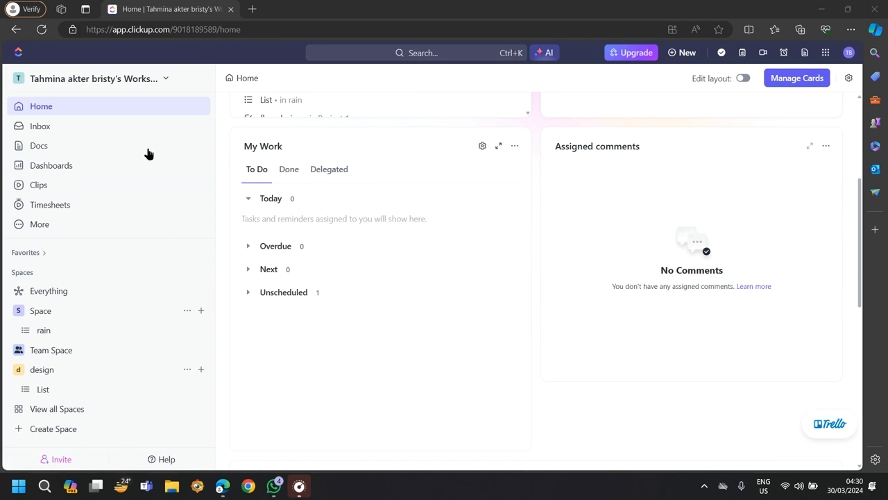
{"action": "left_click", "coordinate": [39, 223]}
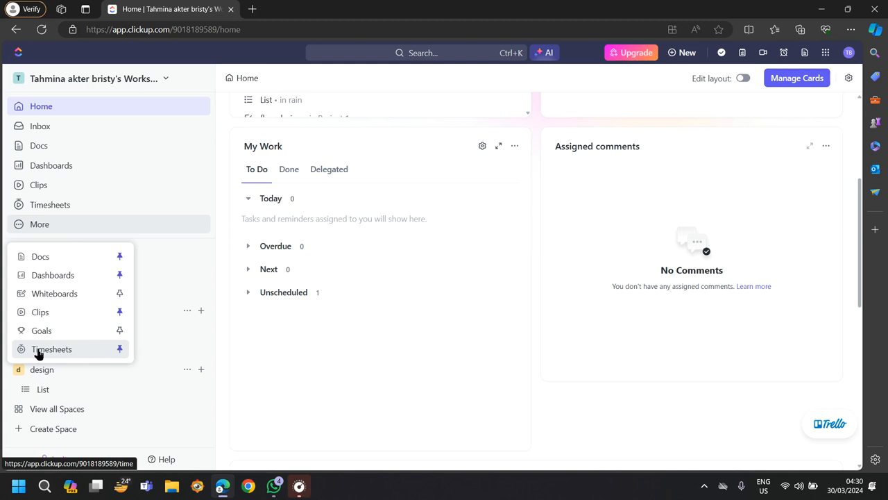
{"action": "mouse_move", "coordinate": [74, 354]}
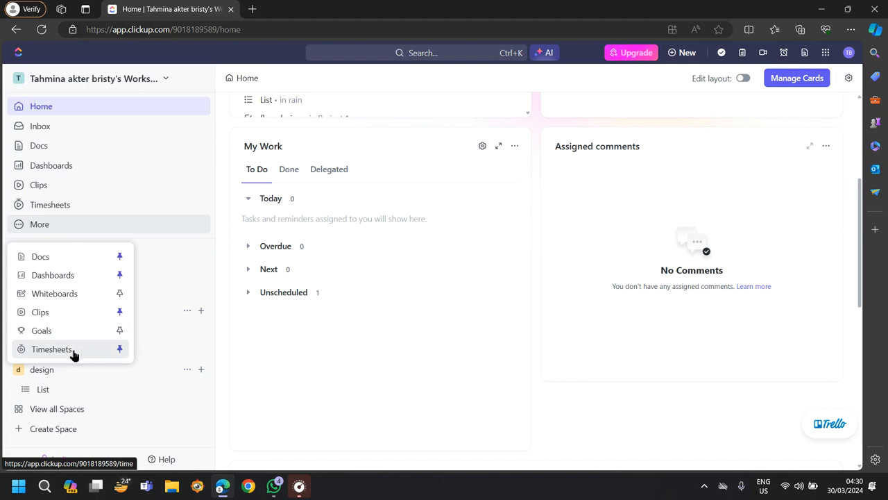
{"action": "mouse_move", "coordinate": [40, 256]}
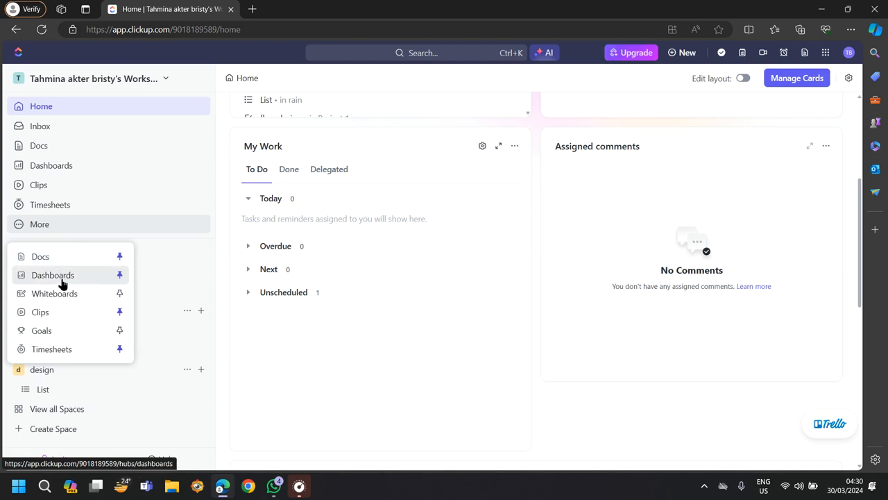
Open Whiteboards and filter to My Whiteboards, which shows no results
{"action": "left_click", "coordinate": [54, 293]}
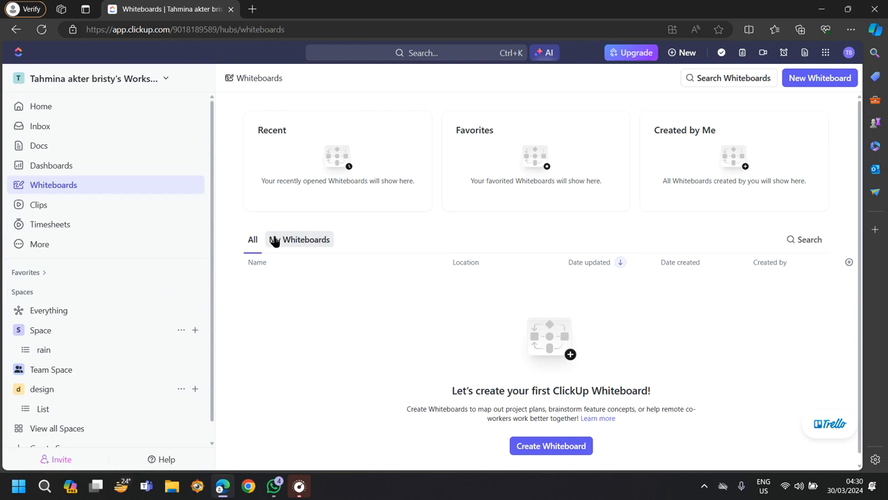
{"action": "left_click", "coordinate": [299, 239]}
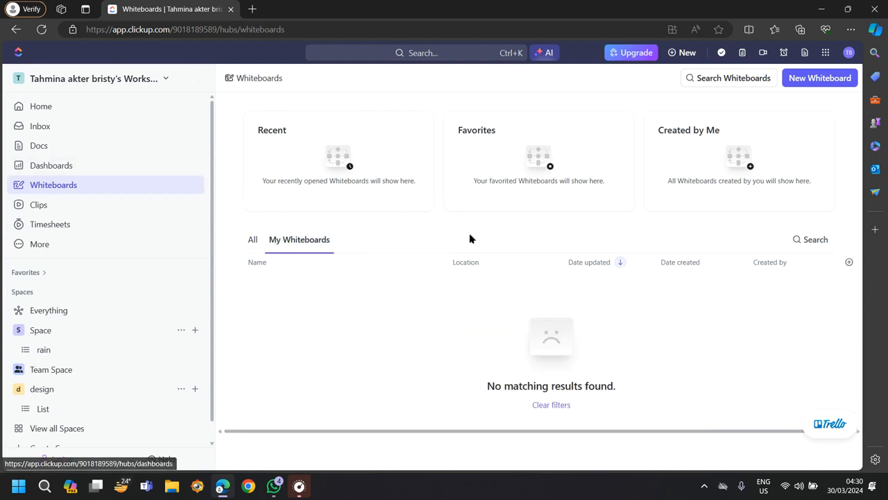
From the whiteboards list, create a new blank whiteboard named 'Digital Tutorial'
{"action": "left_click", "coordinate": [253, 239]}
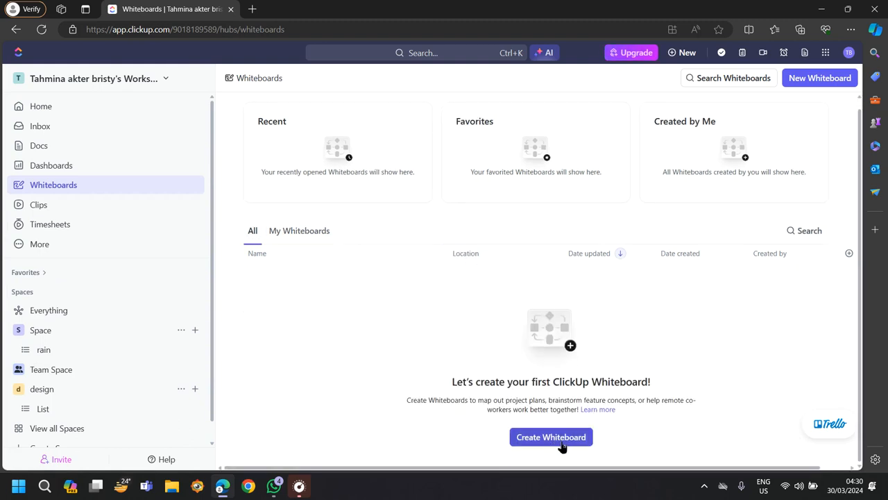
{"action": "mouse_move", "coordinate": [613, 417]}
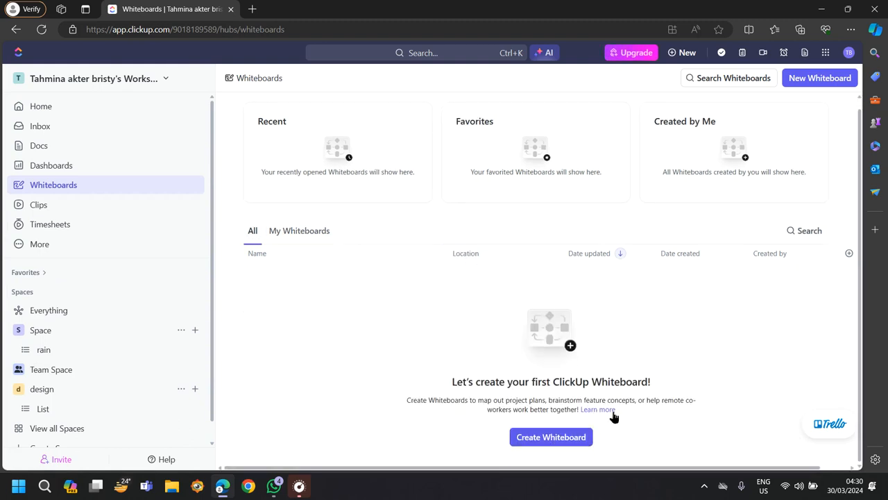
{"action": "left_click", "coordinate": [551, 436]}
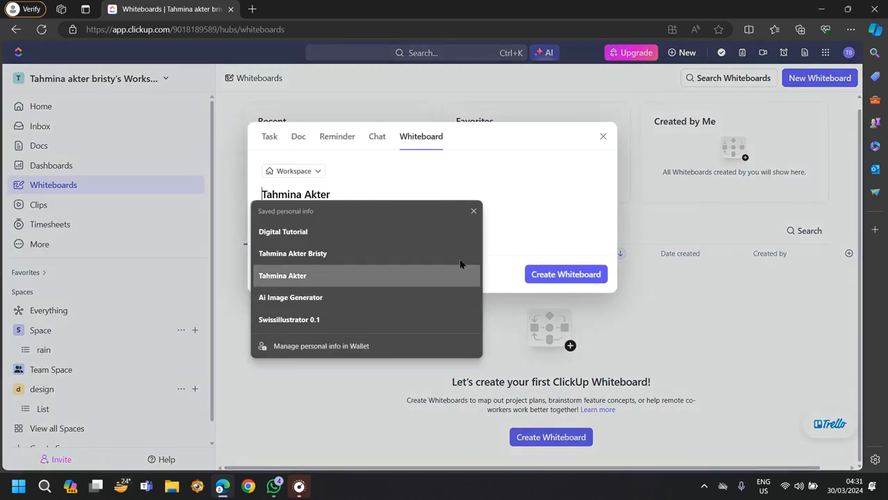
{"action": "left_click", "coordinate": [284, 231]}
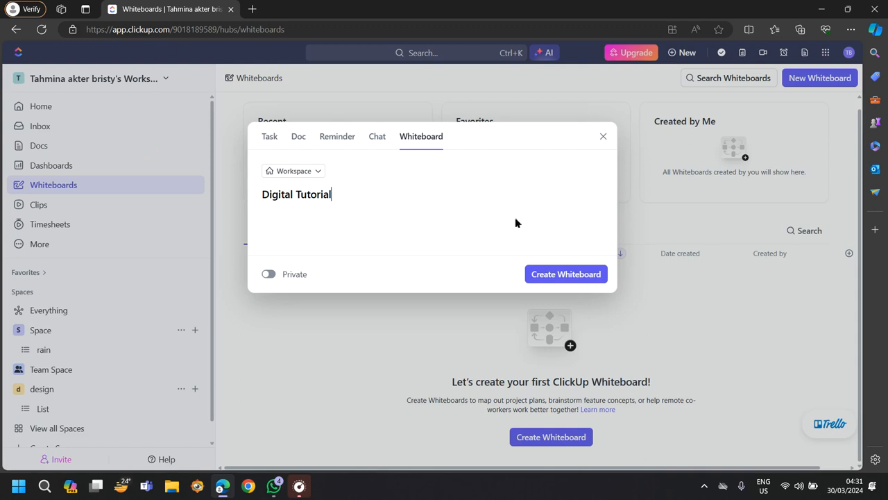
{"action": "left_click", "coordinate": [566, 273]}
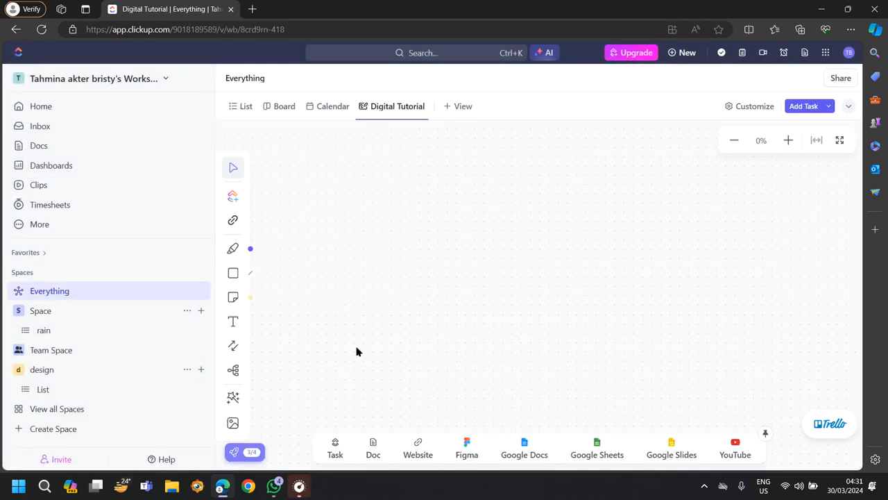
{"action": "mouse_move", "coordinate": [88, 165]}
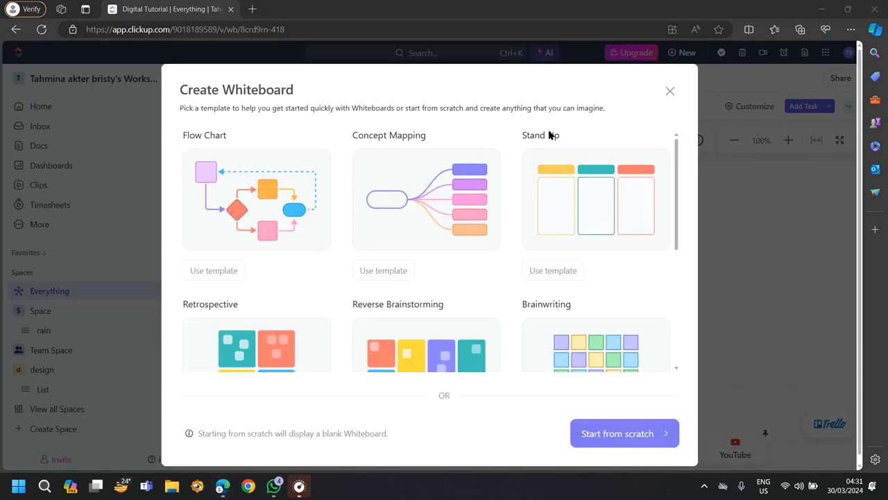
{"action": "mouse_move", "coordinate": [202, 149]}
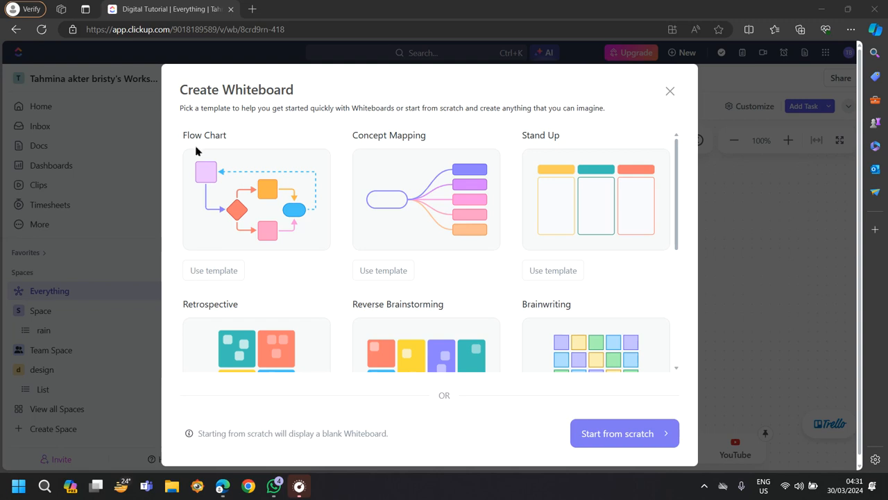
{"action": "mouse_move", "coordinate": [415, 132]}
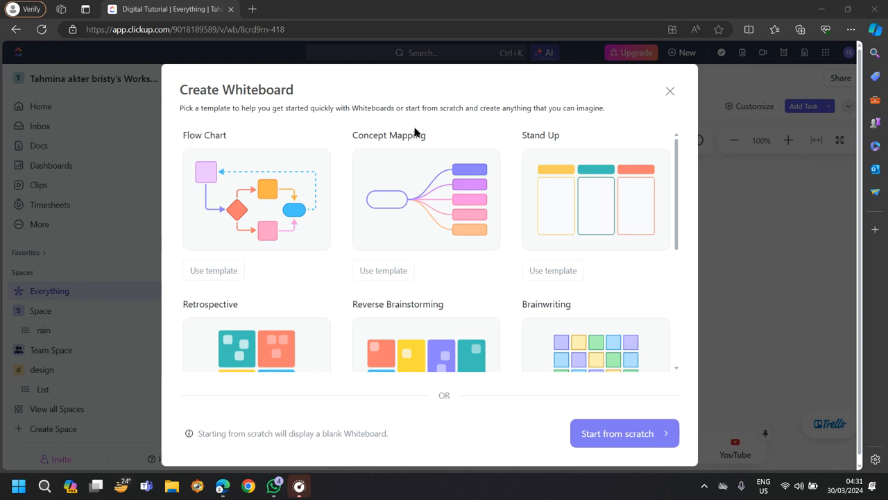
{"action": "mouse_move", "coordinate": [523, 148]}
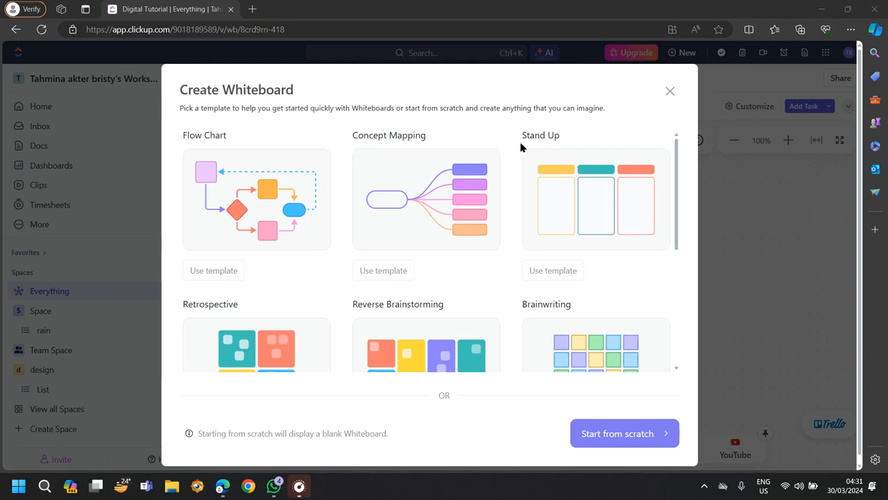
{"action": "mouse_move", "coordinate": [394, 144]}
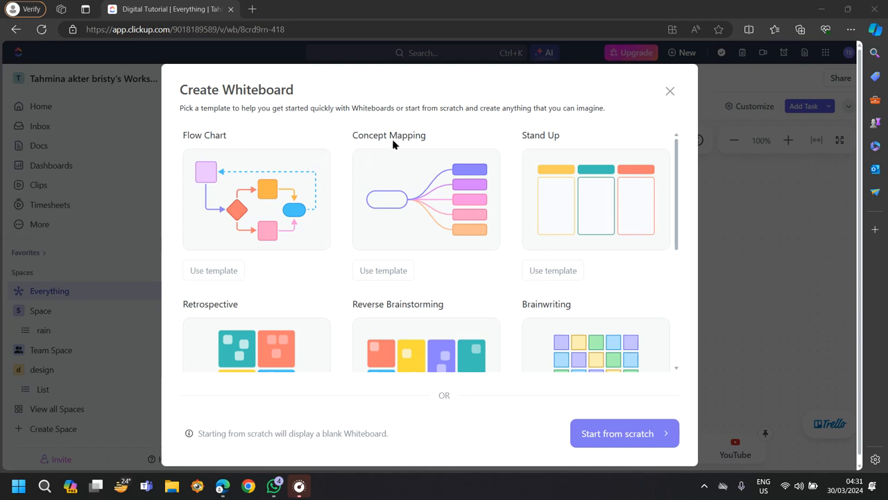
{"action": "mouse_move", "coordinate": [564, 143]}
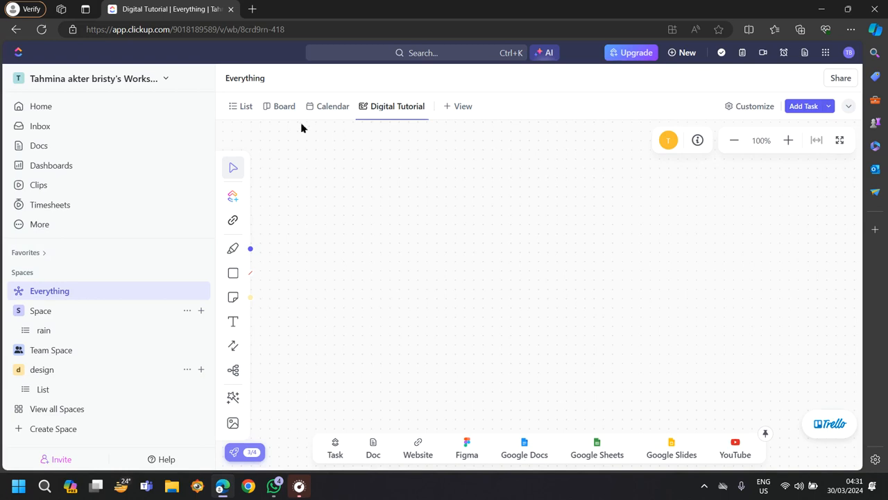
{"action": "mouse_move", "coordinate": [333, 106]}
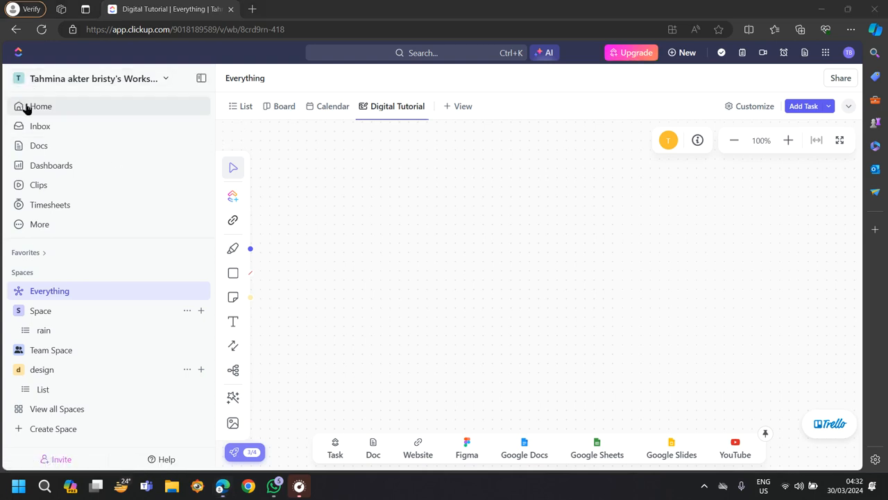
{"action": "left_click", "coordinate": [40, 106]}
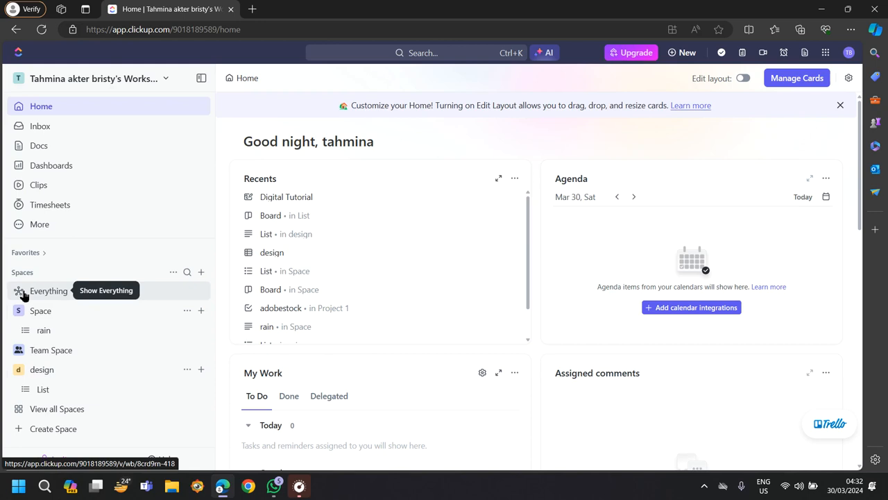
{"action": "mouse_move", "coordinate": [137, 143]}
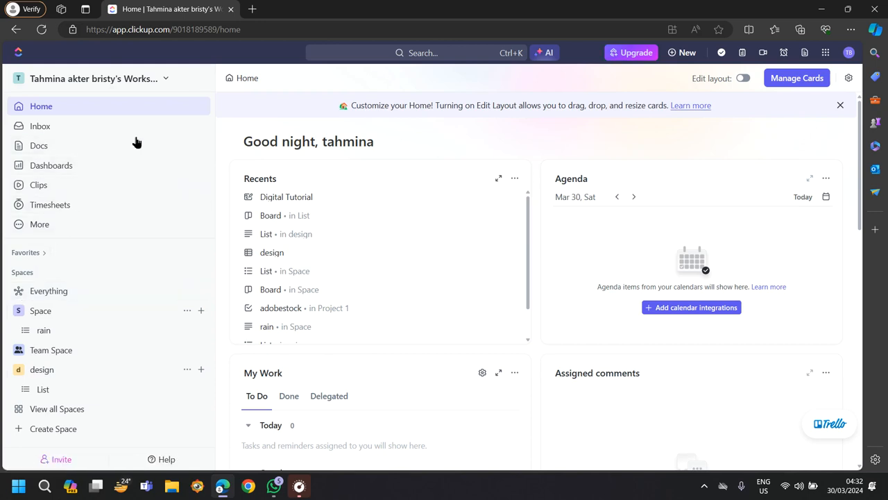
{"action": "mouse_move", "coordinate": [138, 143]}
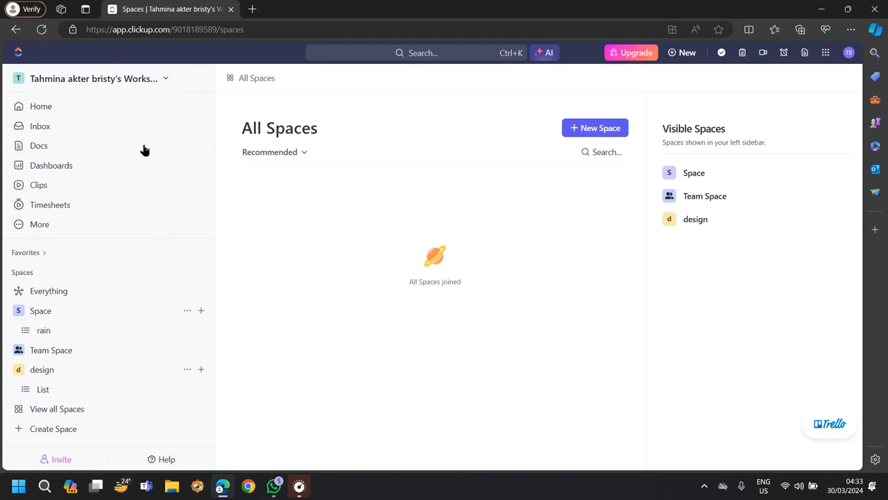
{"action": "mouse_move", "coordinate": [139, 146]}
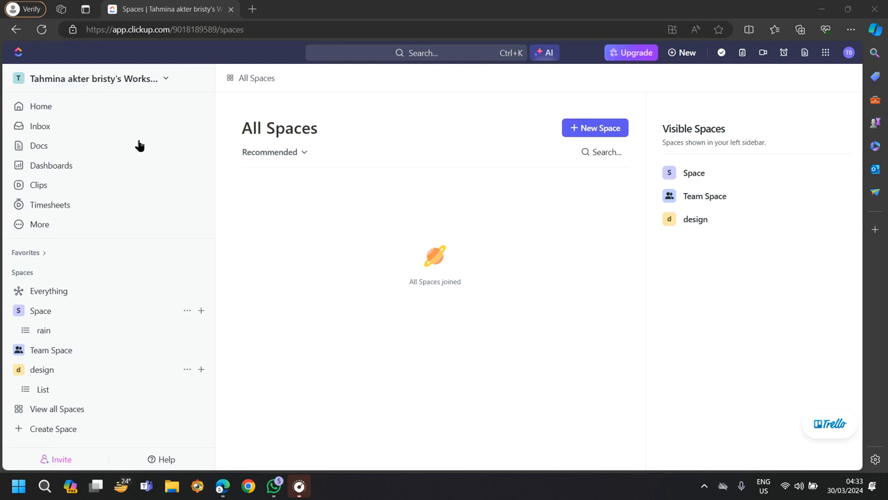
{"action": "mouse_move", "coordinate": [144, 127]}
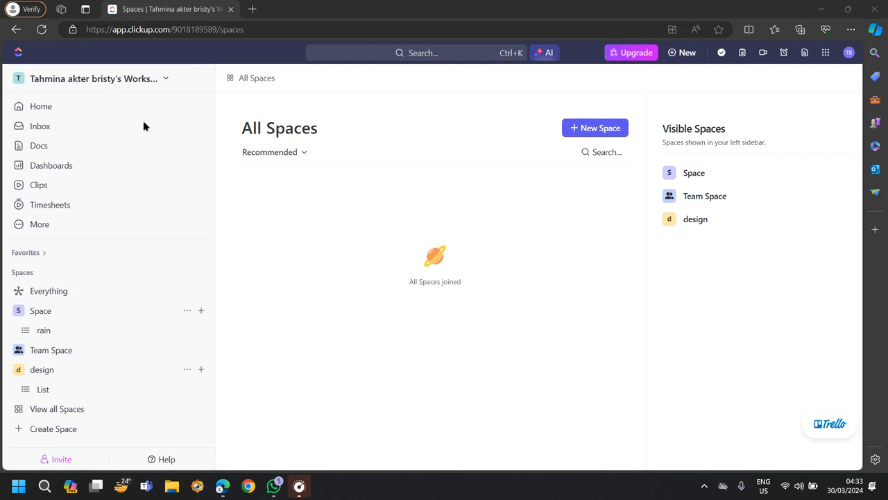